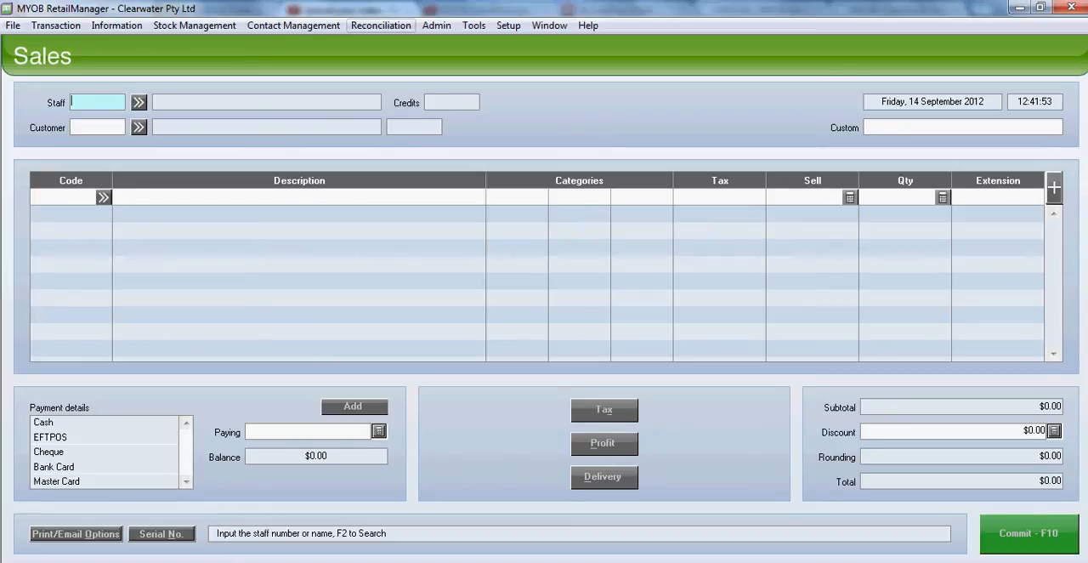
Start the Cashup / End of Day reconciliation for Cash Drawer C as staff member 1
click(381, 25)
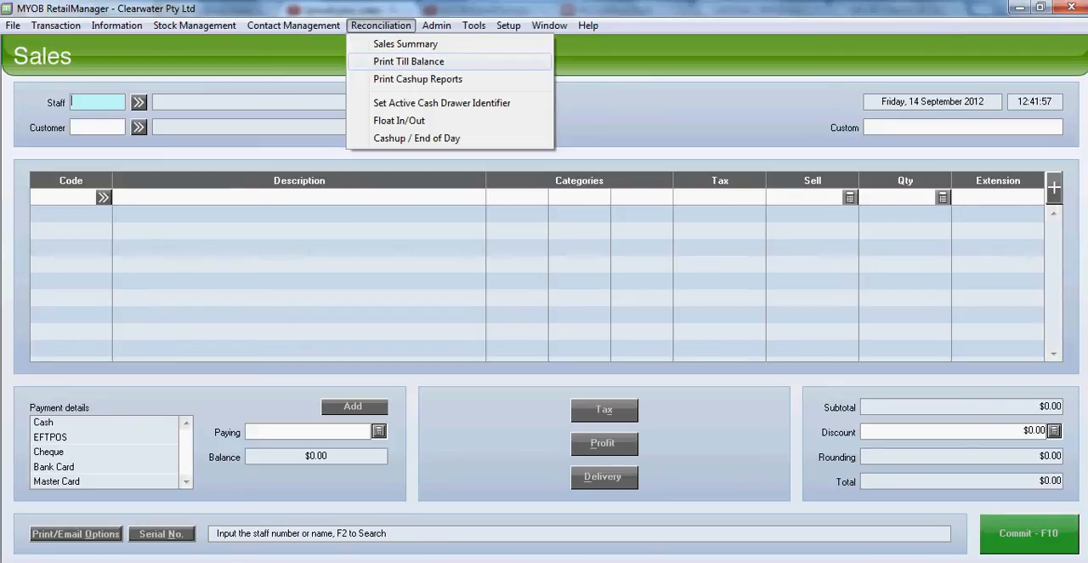
click(408, 61)
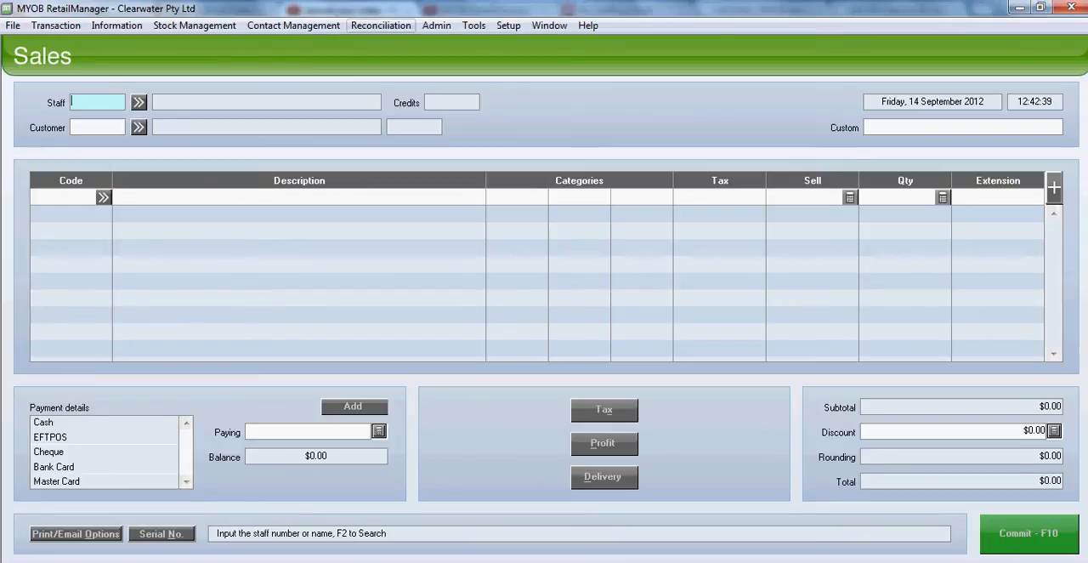
click(381, 25)
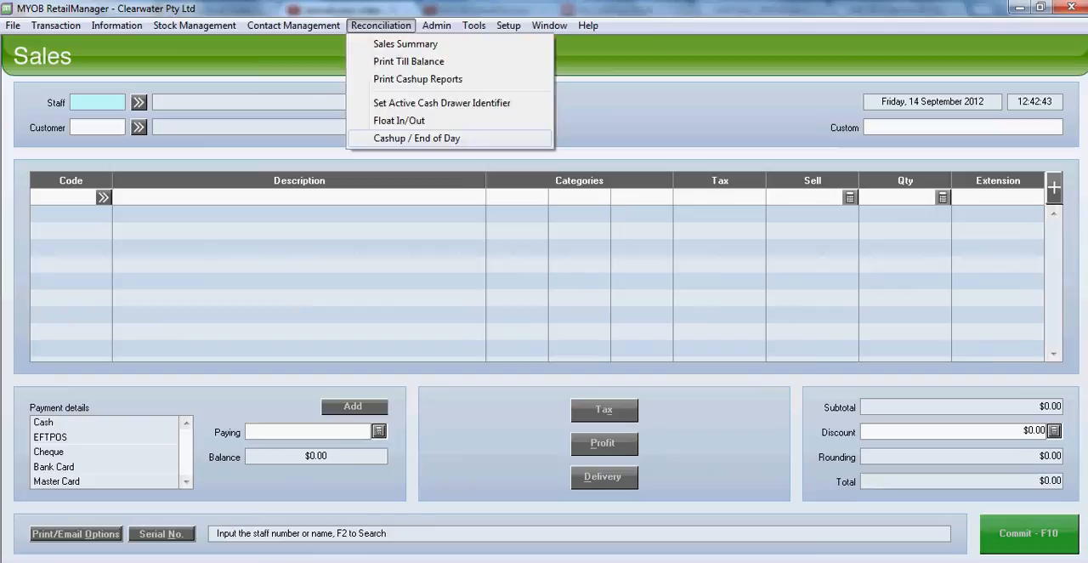
click(415, 138)
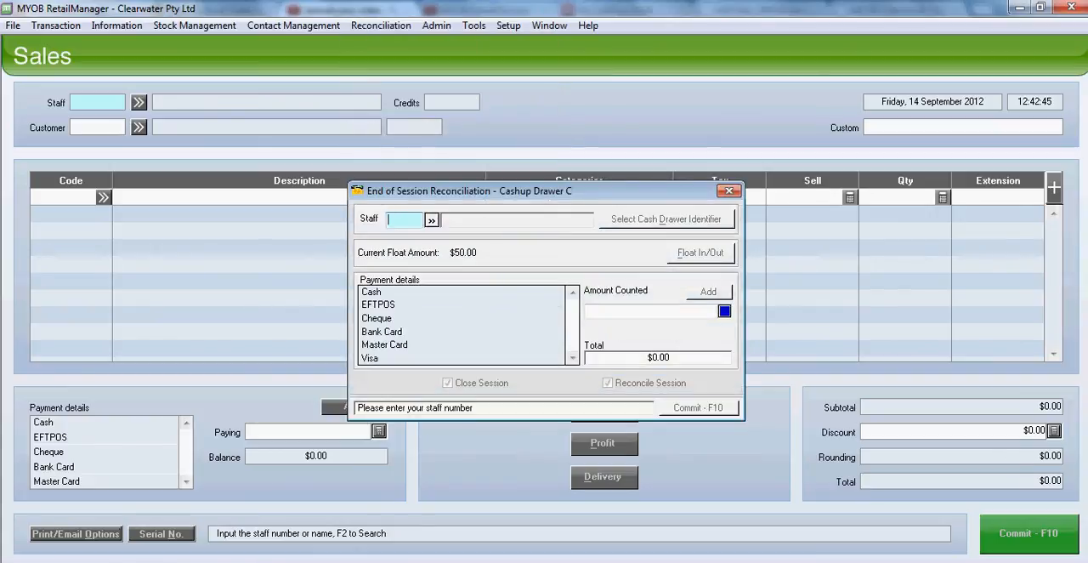
text(1)
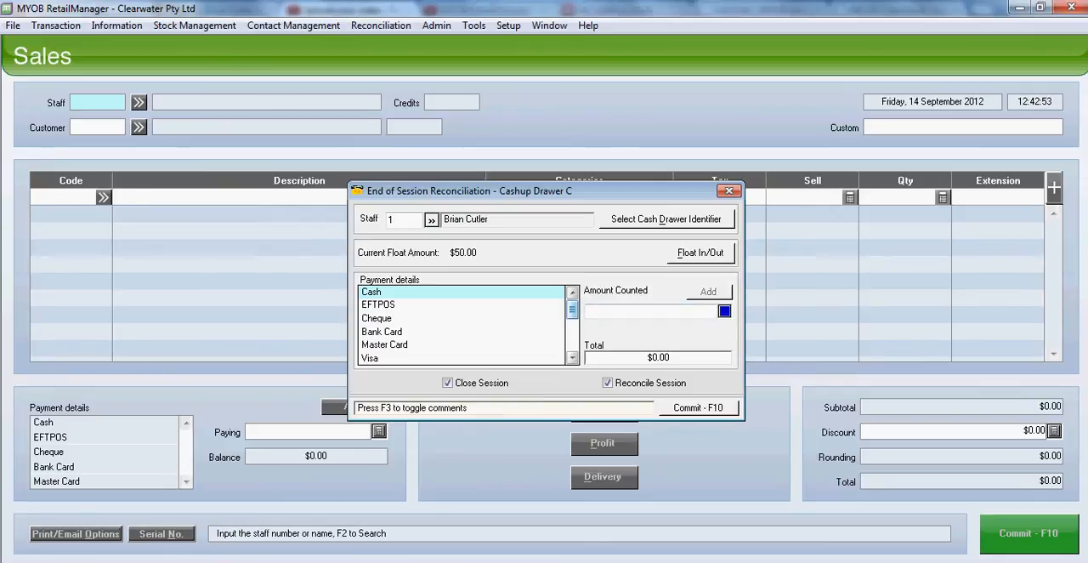
Record 329.50 as the counted Cash amount and add it to the tally
click(650, 310)
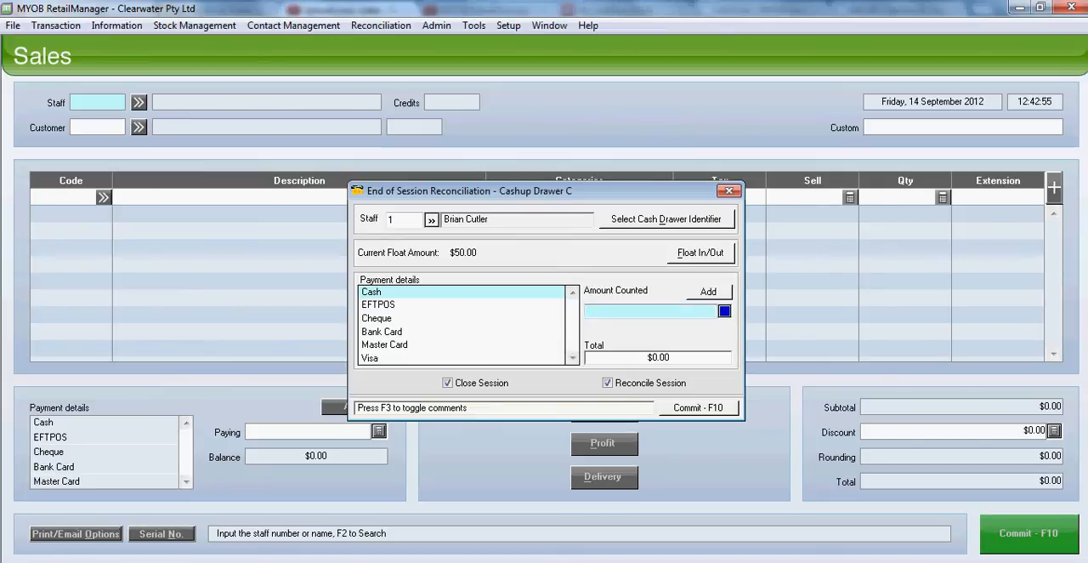
text(34)
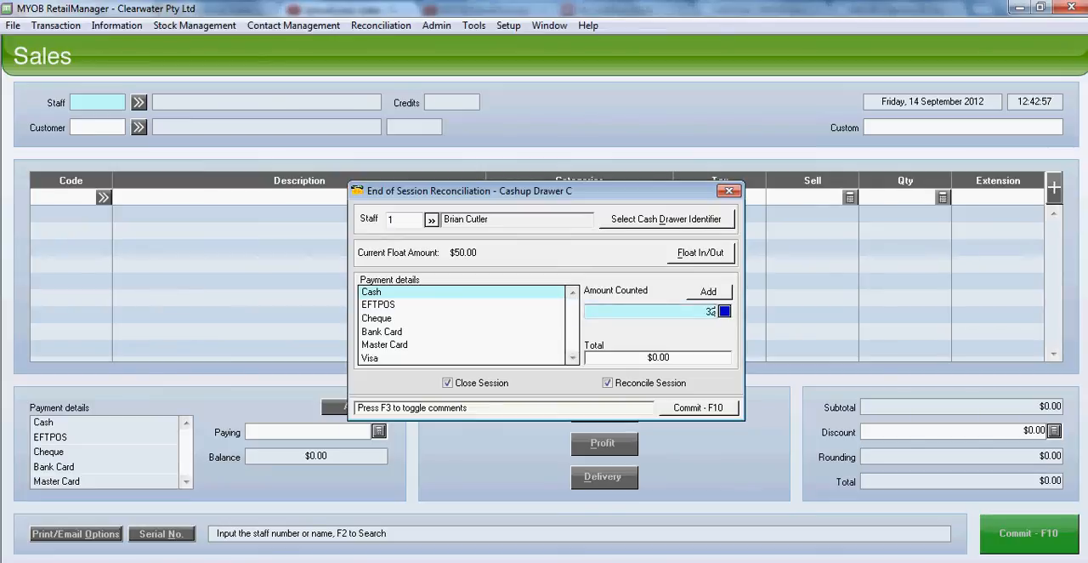
text(329.50)
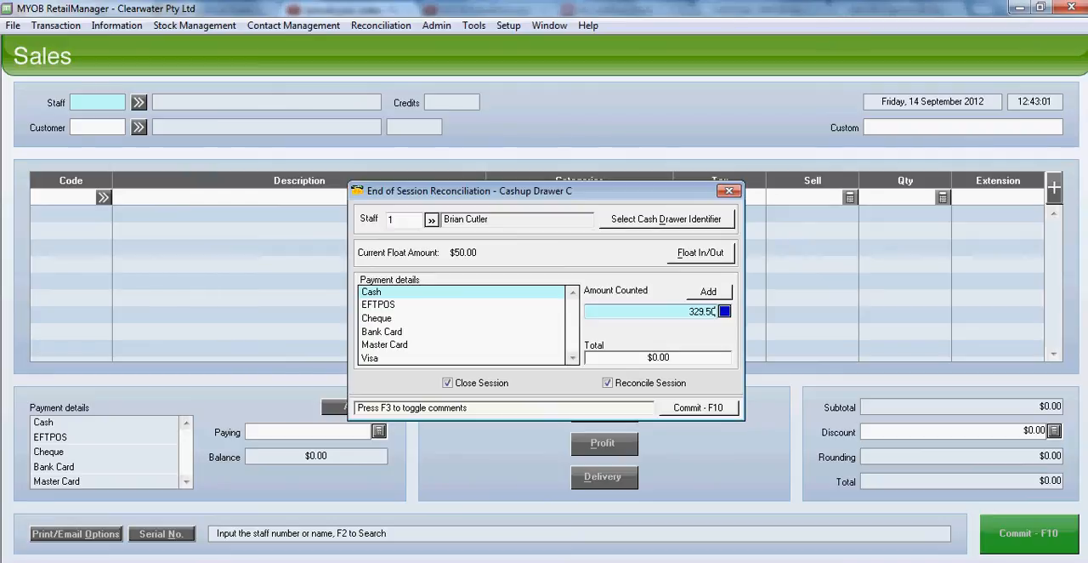
click(707, 290)
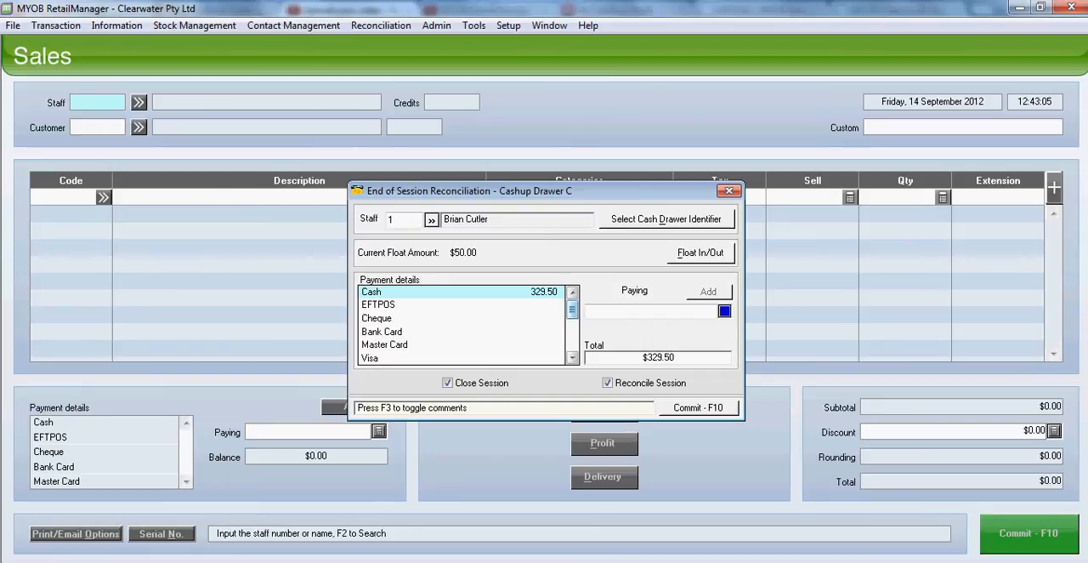
Enter the comment "20c shortpaid by customer" via F3, fixing the typo, and return to payment counts
key(f3)
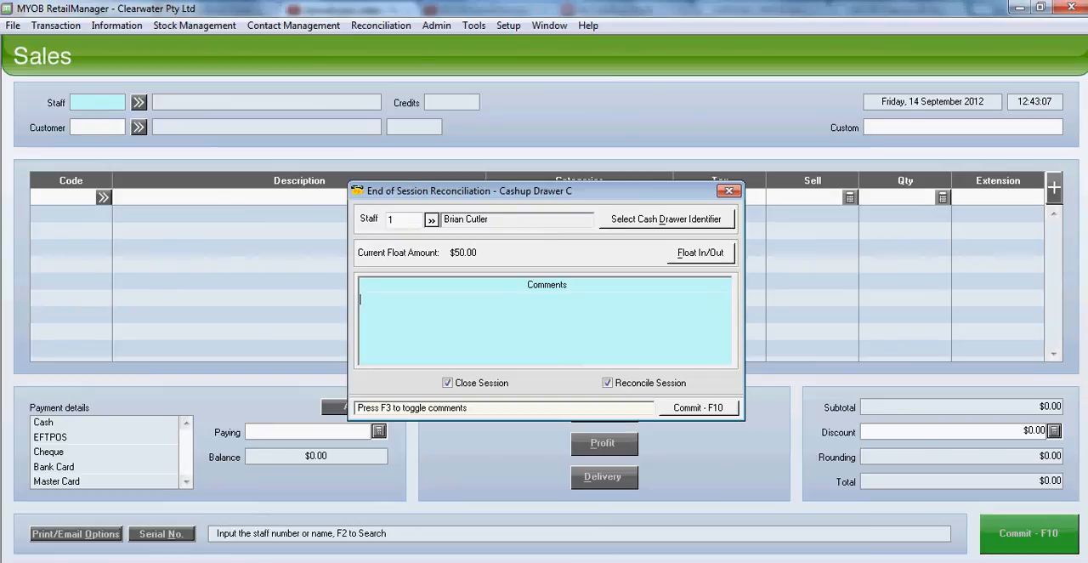
text(20c s)
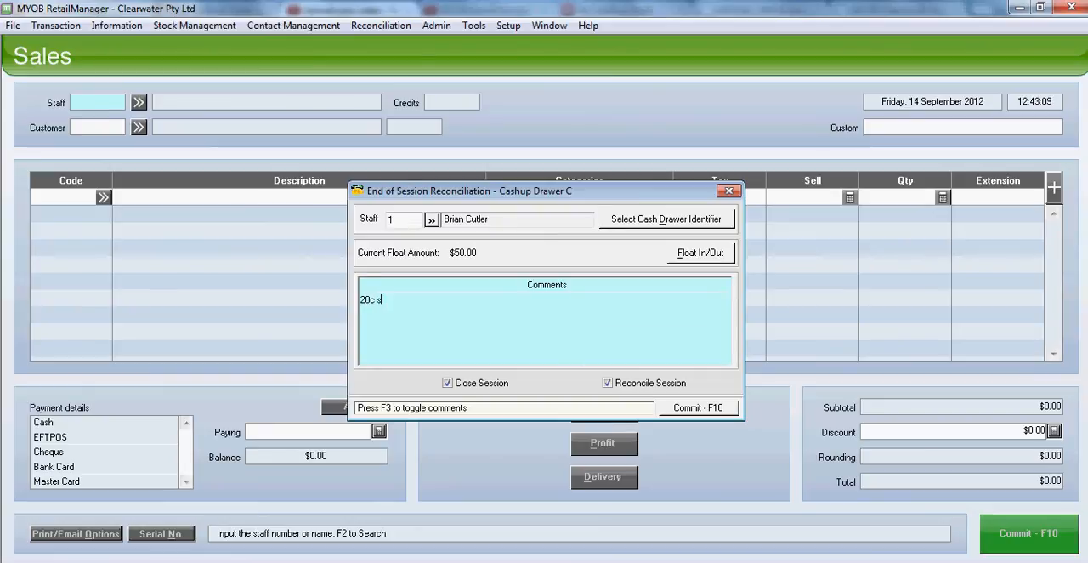
text(hortpaid by)
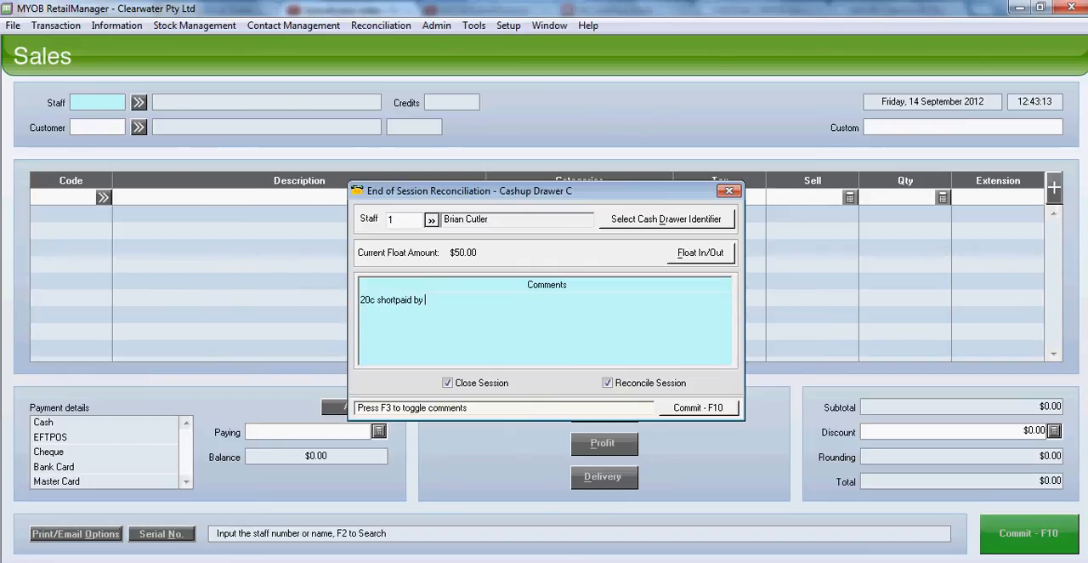
text(custsomer)
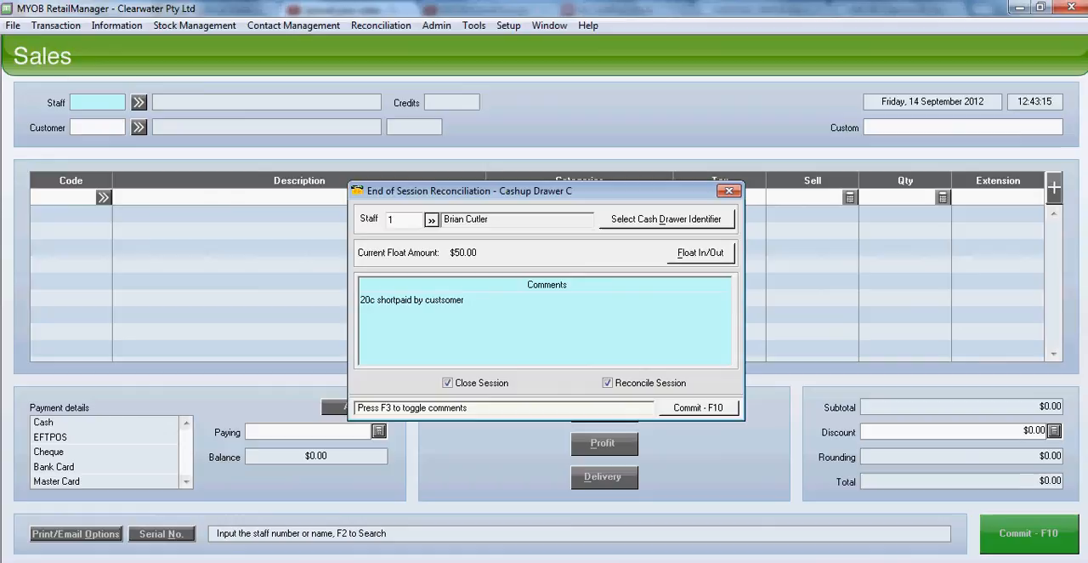
key(BackSpace)
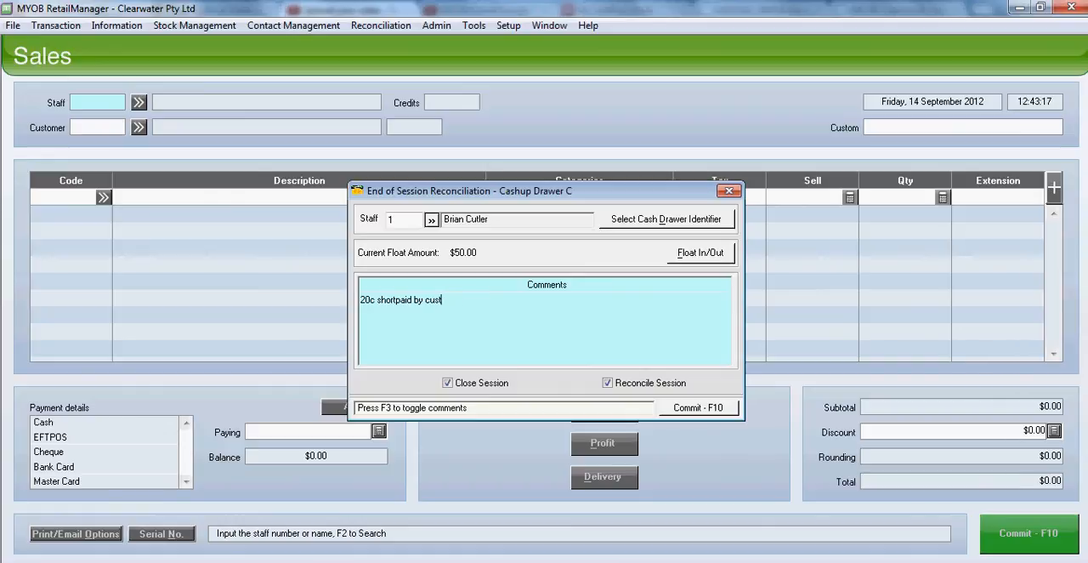
key(f3)
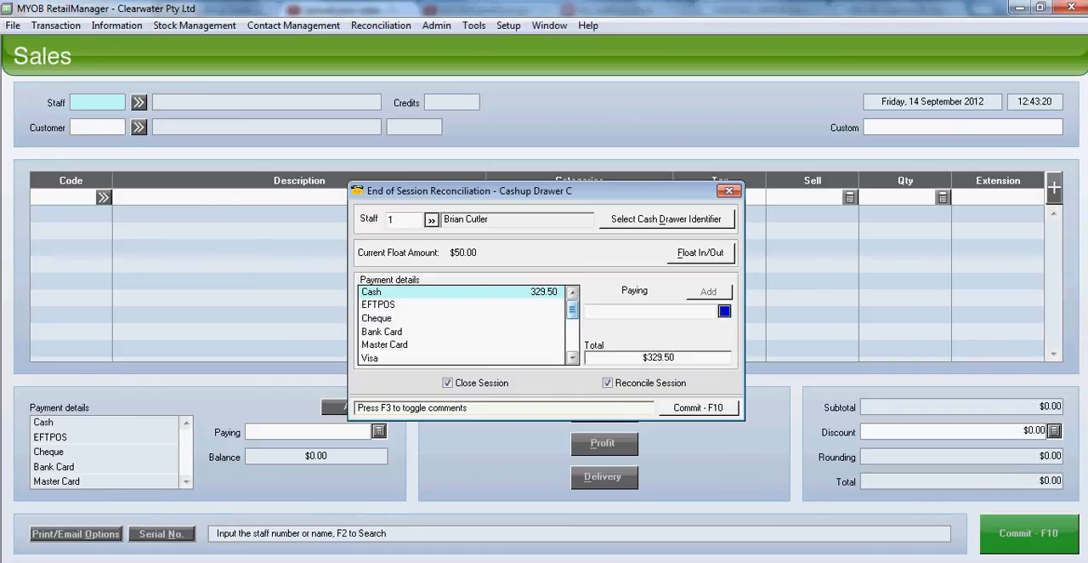
Add counted amounts of 359.40 for EFTPOS and 91.94 for Visa, totalling $780.84
click(378, 302)
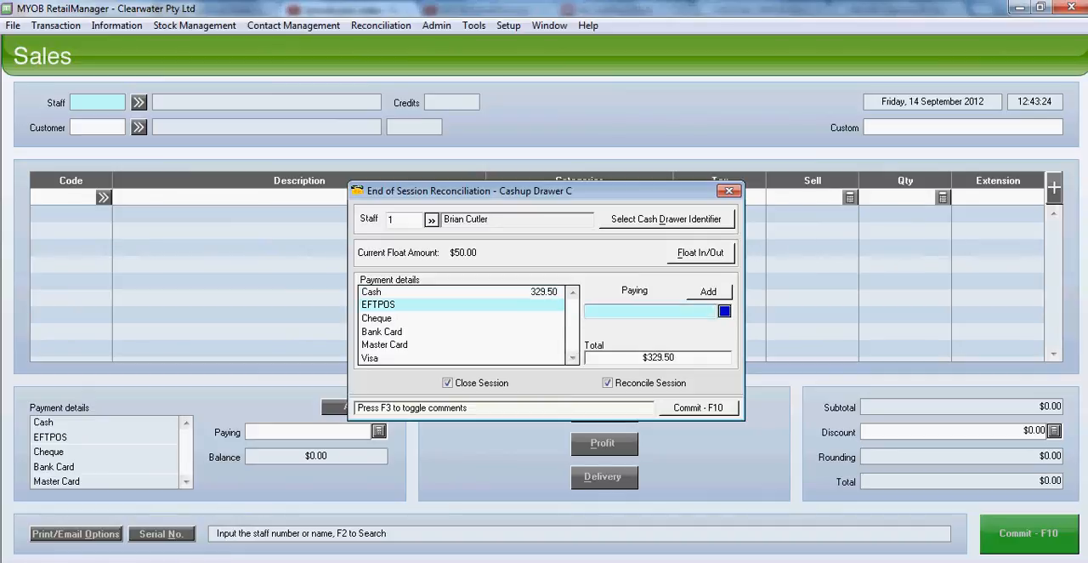
text(35)
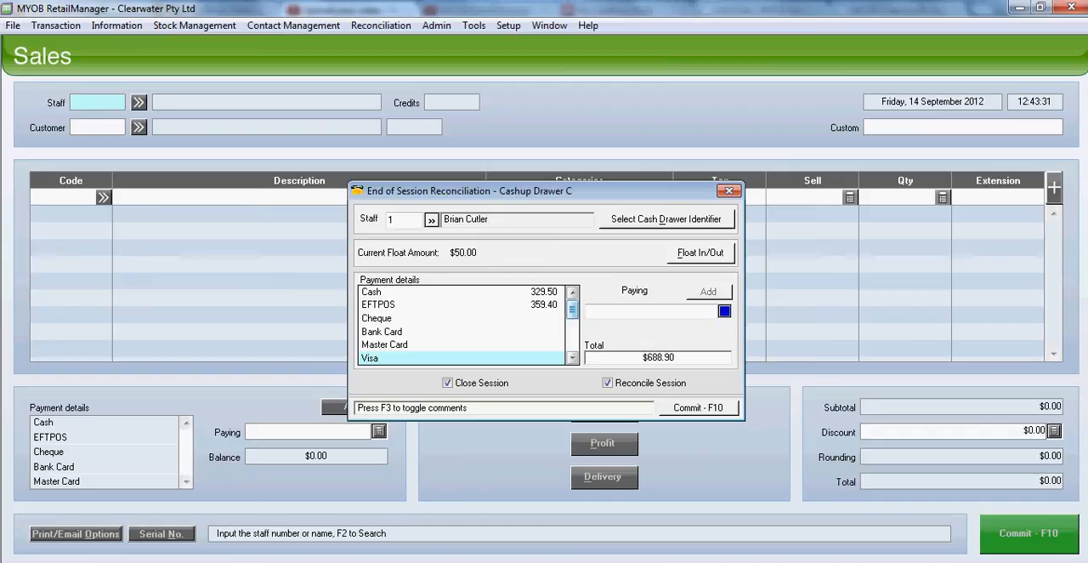
text(91)
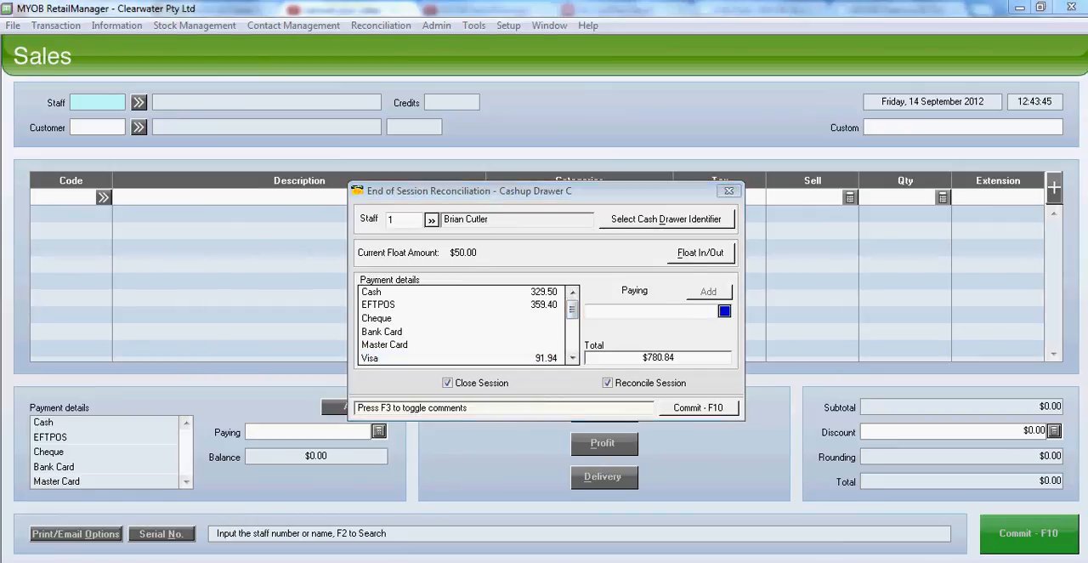
Commit the cashup with F10, confirm both prompts and acknowledge the success message
click(697, 408)
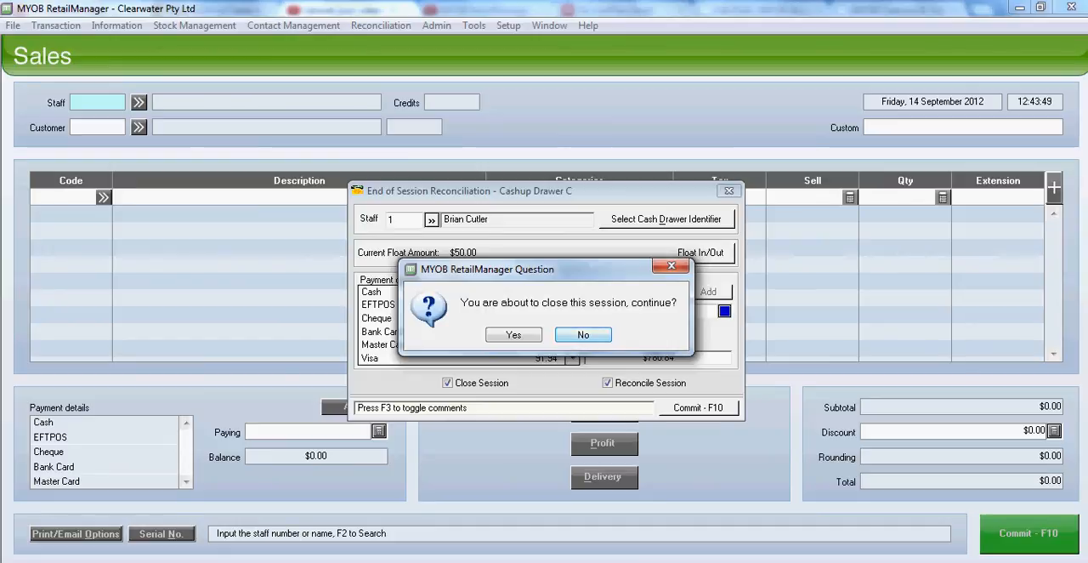
click(513, 334)
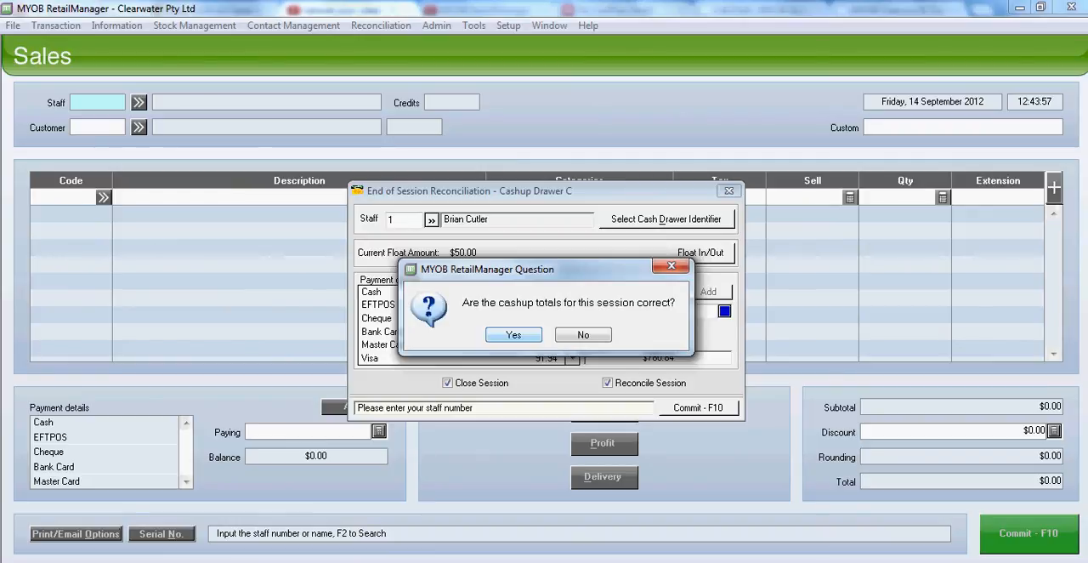
click(514, 333)
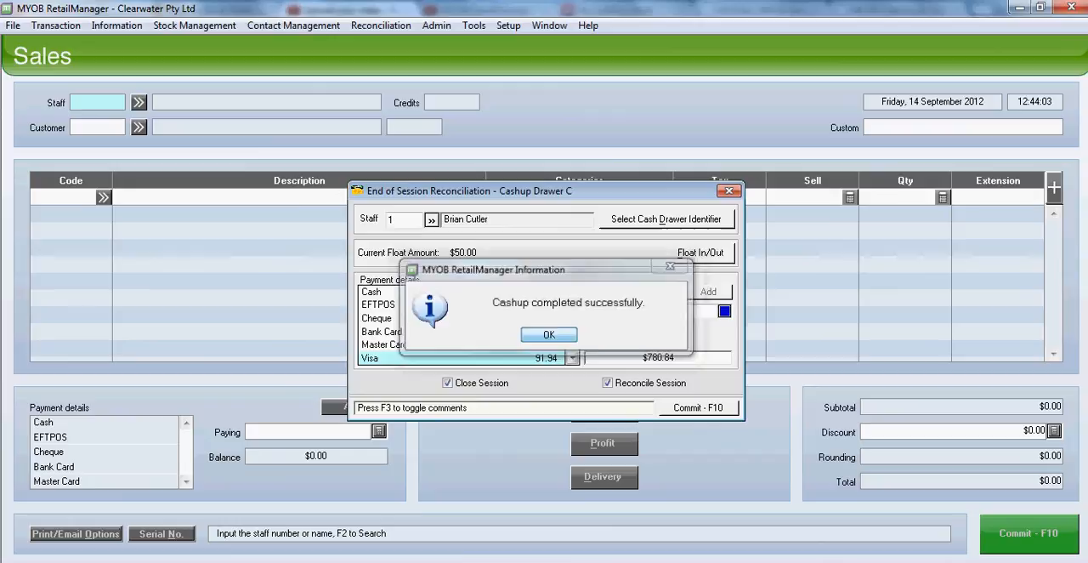
click(548, 333)
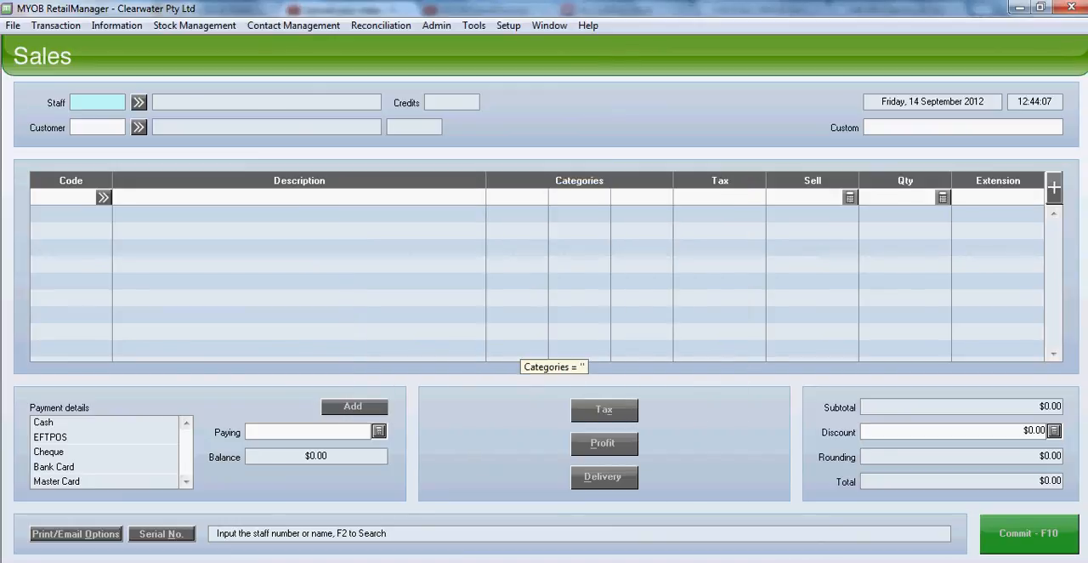
Preview the Cashup - Banking Summary for the latest cashup via Print Cashup Reports
click(381, 25)
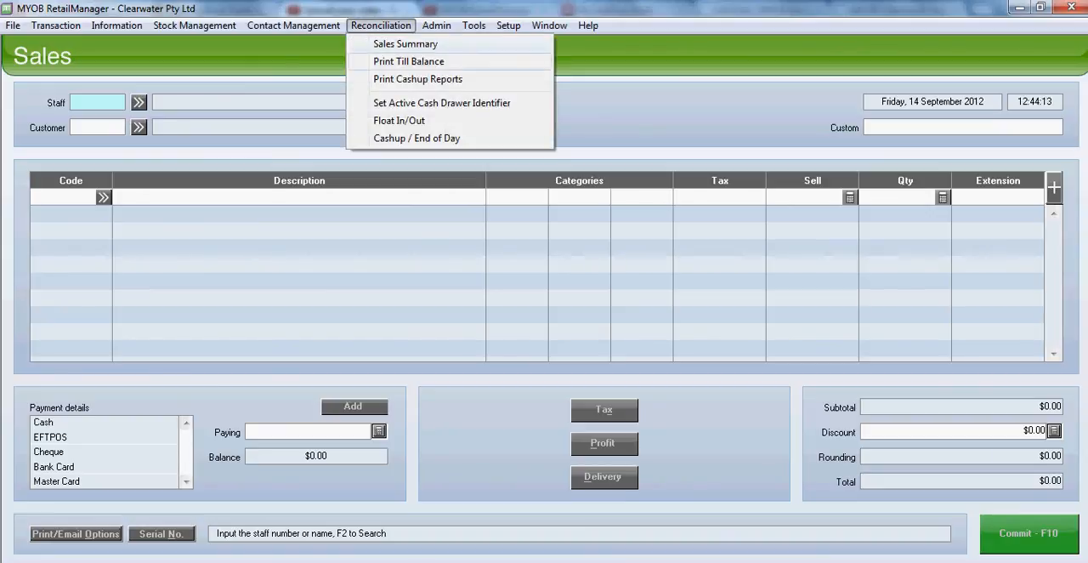
click(418, 78)
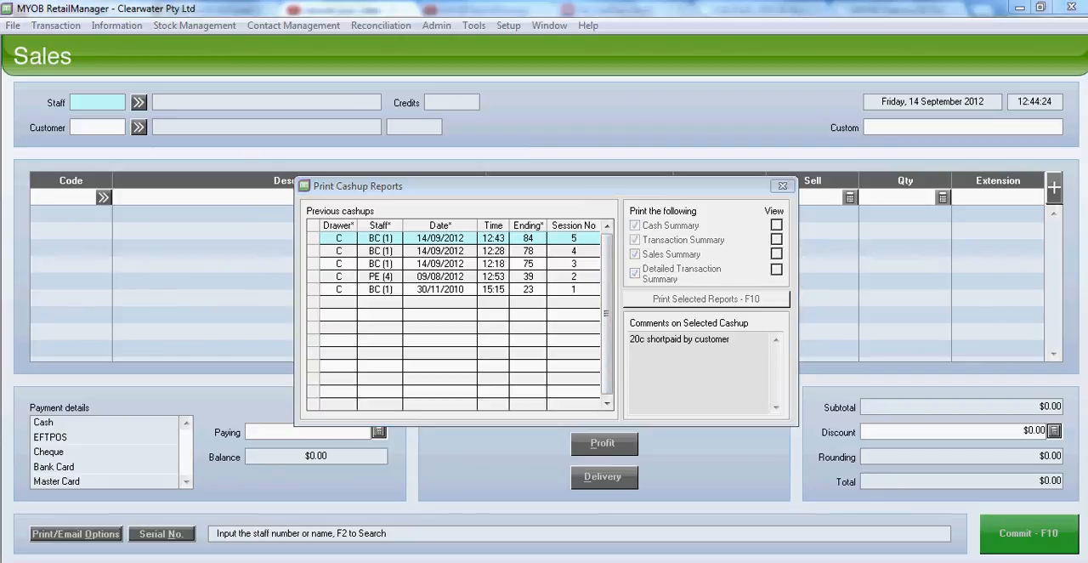
click(704, 299)
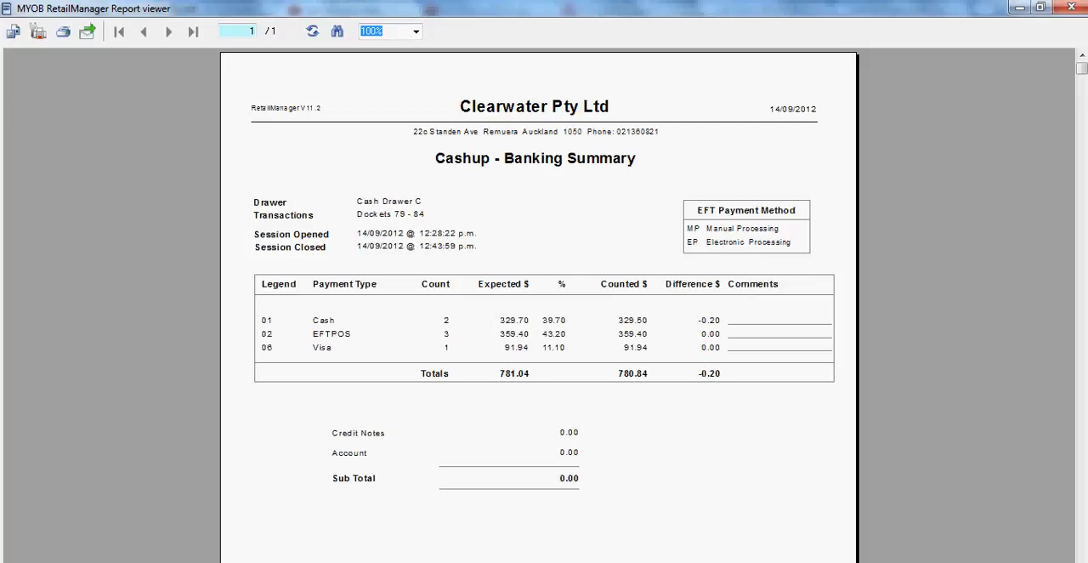